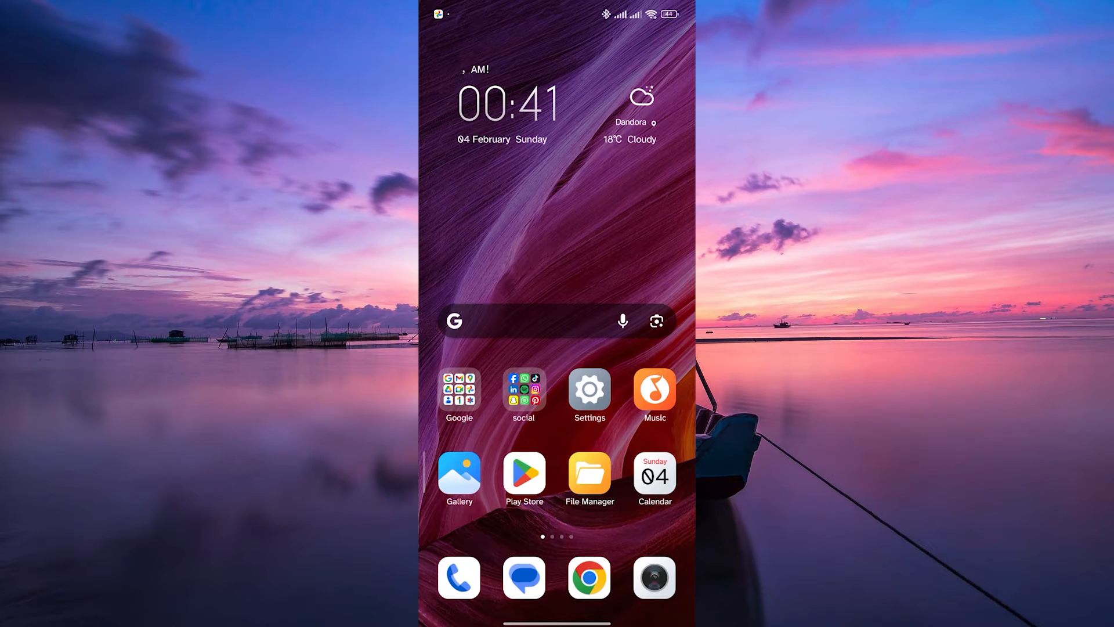
# Step: Swipe left through two home screen pages to find and launch VN Video Editor
pyautogui.hscroll(-3)
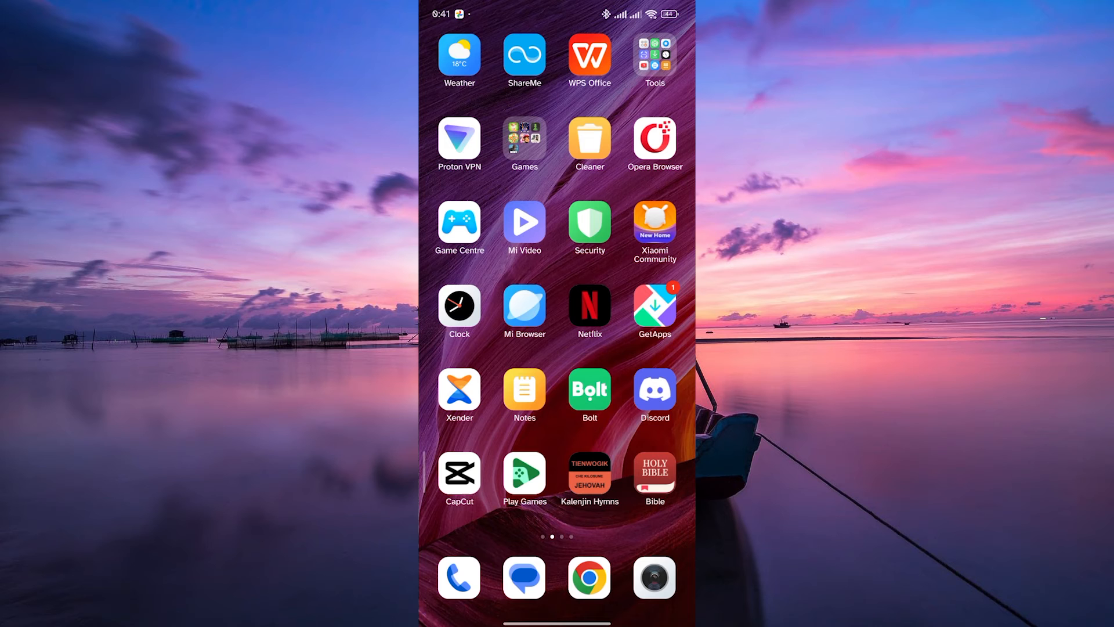
pyautogui.hscroll(-3)
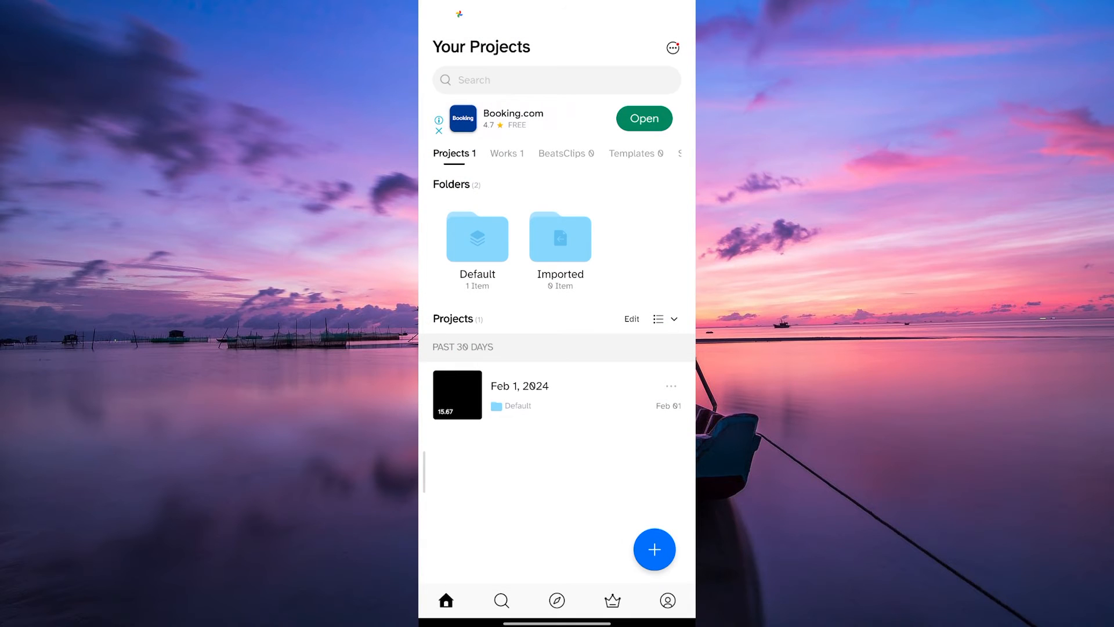
# Step: Open the Feb 1, 2024 cube project from Your Projects
pyautogui.click(456, 394)
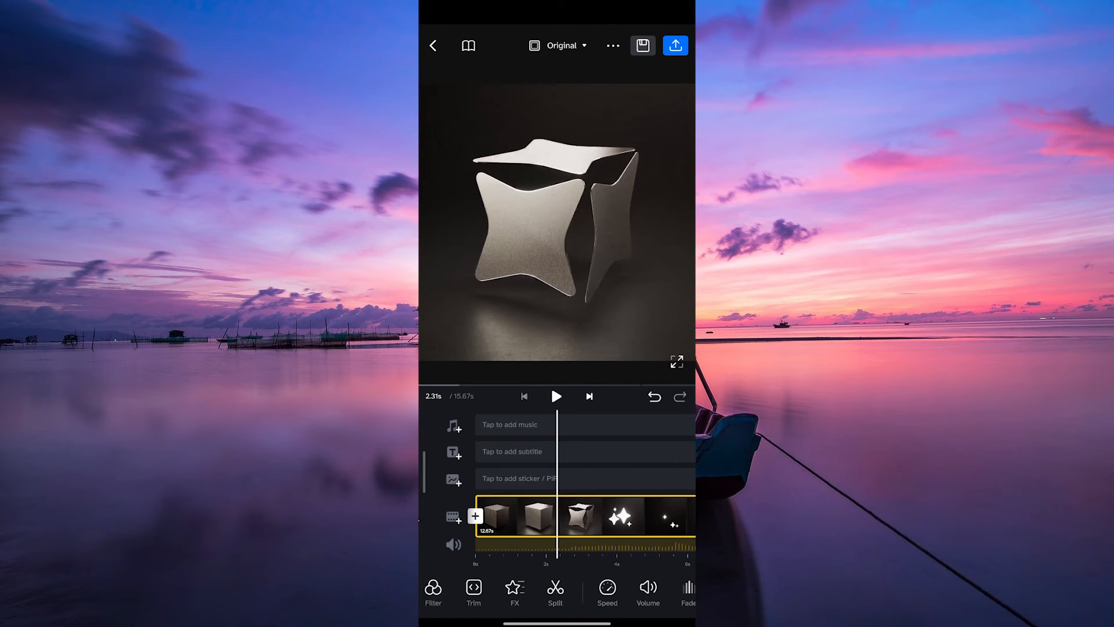
# Step: Export the project with the default 1080p, 30 fps manual settings
pyautogui.click(674, 45)
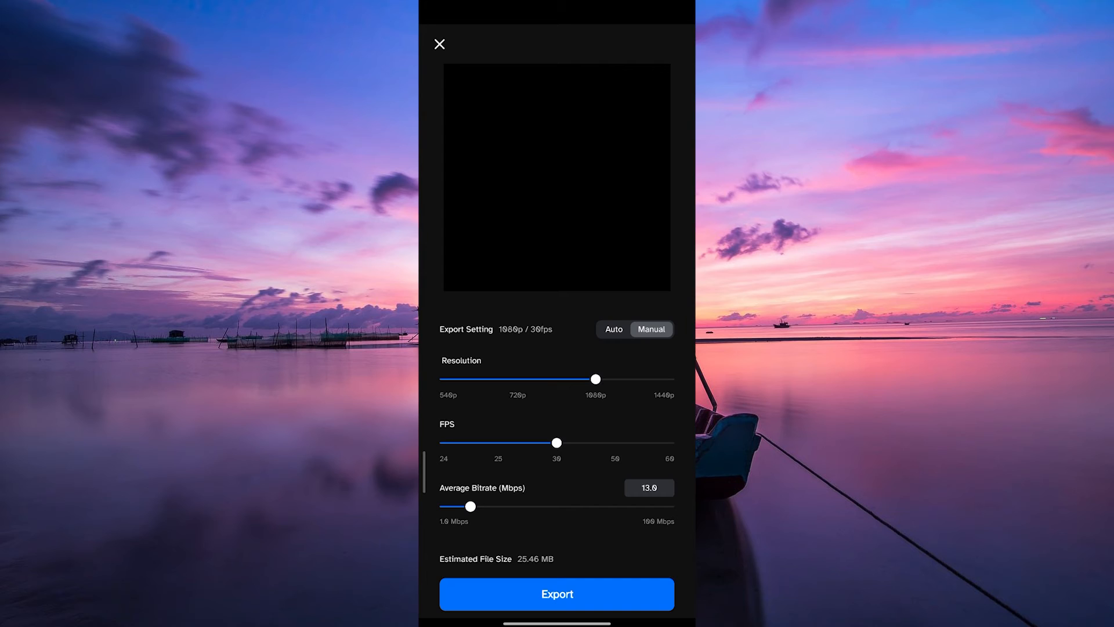
pyautogui.click(556, 593)
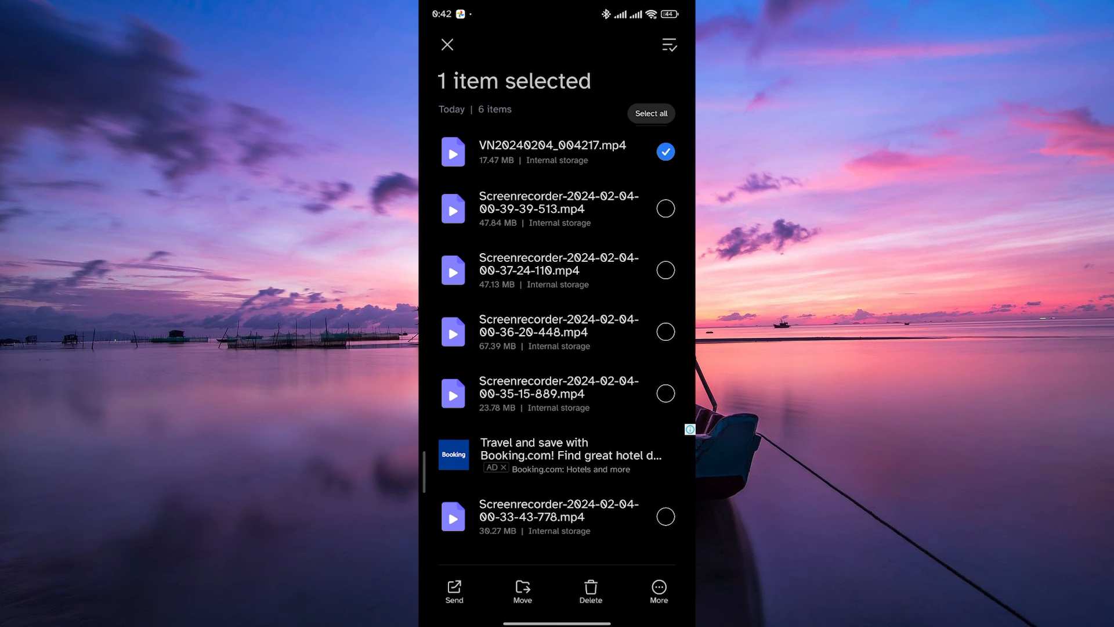
# Step: Share VN20240204_004217.mp4 from File Manager to WhatsApp
pyautogui.click(453, 589)
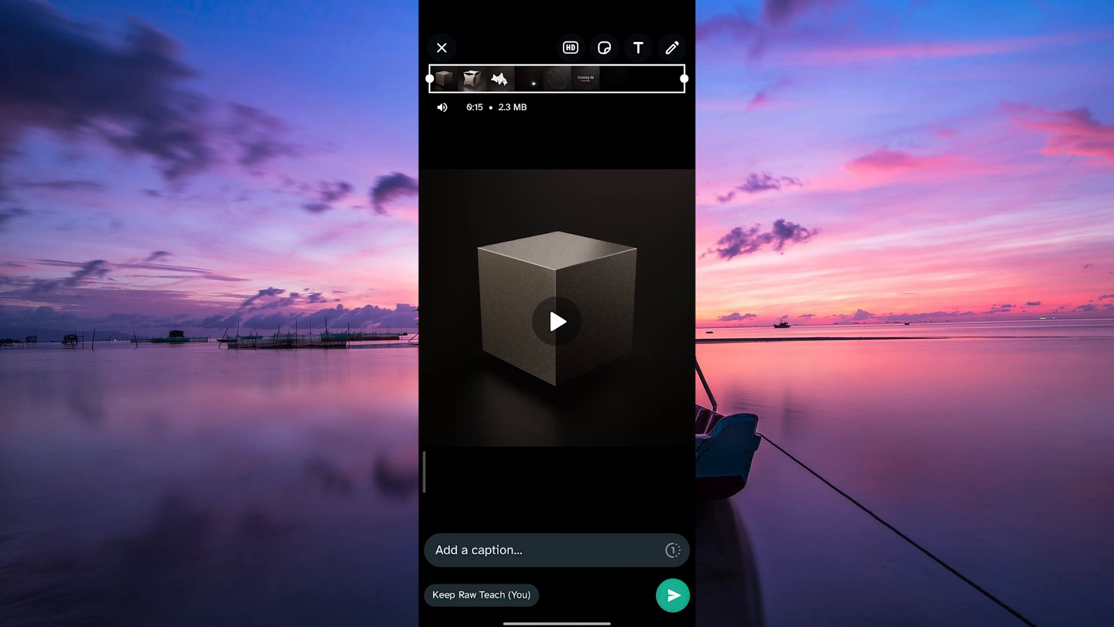
# Step: Send the cube video from the WhatsApp preview to the self-chat
pyautogui.click(670, 594)
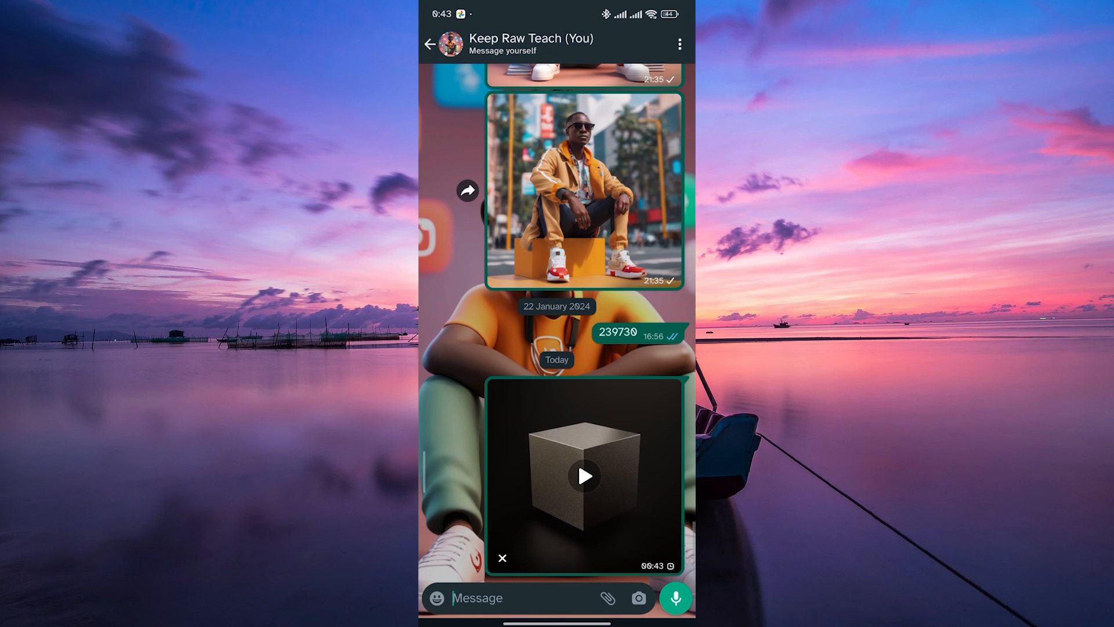